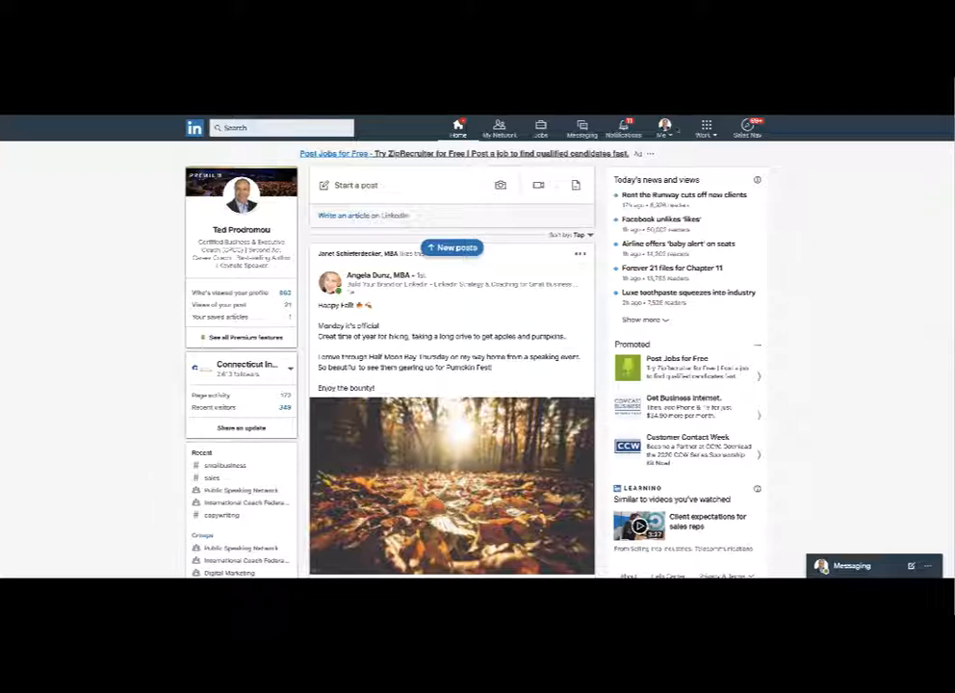
# Go to own profile via the Me menu and start adding a services profile section
pyautogui.click(663, 126)
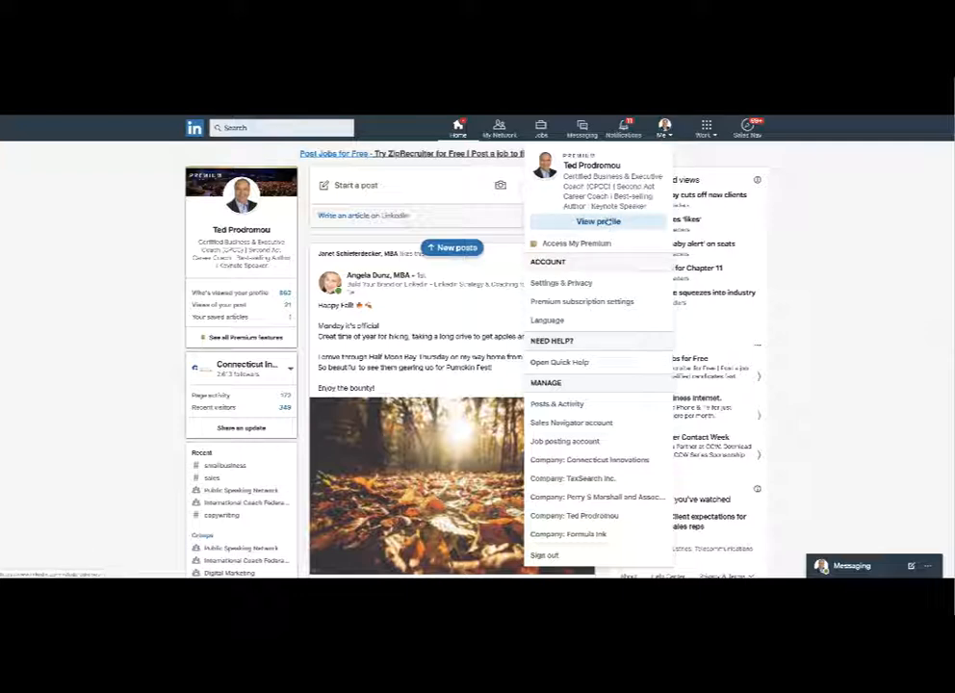
pyautogui.click(598, 222)
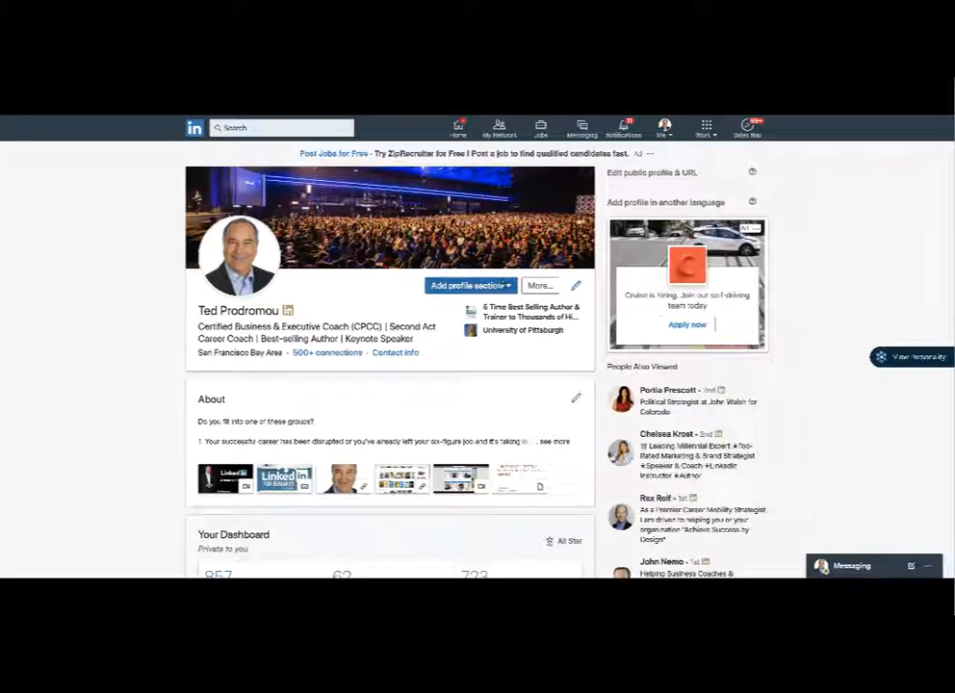
pyautogui.click(468, 285)
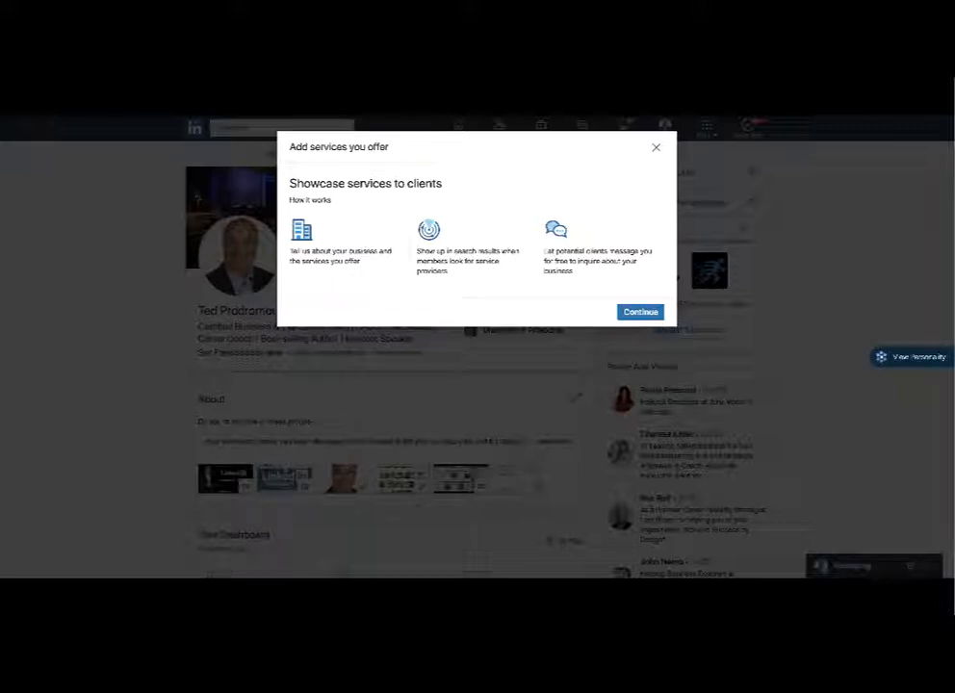
# Continue from the services introduction to the business details form
pyautogui.click(639, 312)
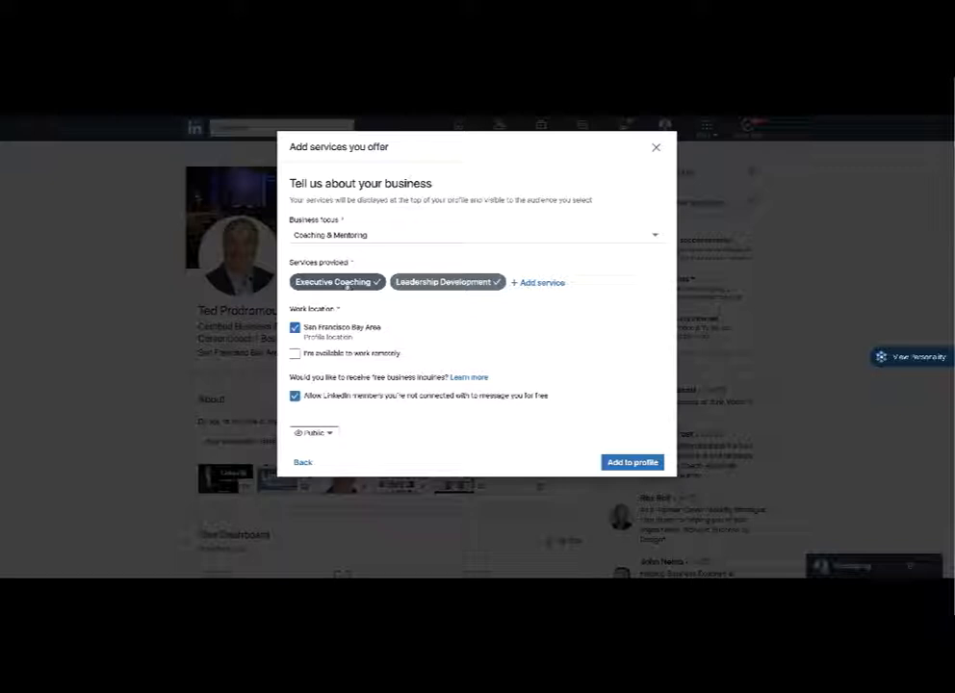
# Add Life Coaching as a service and mark availability to work remotely
pyautogui.click(537, 282)
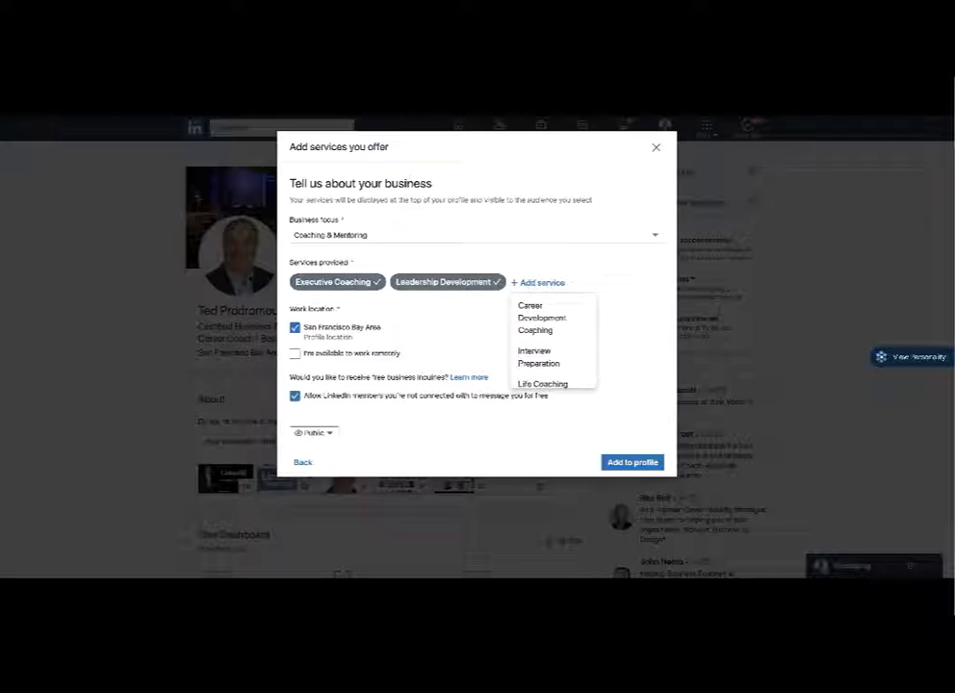
pyautogui.scroll(-3)
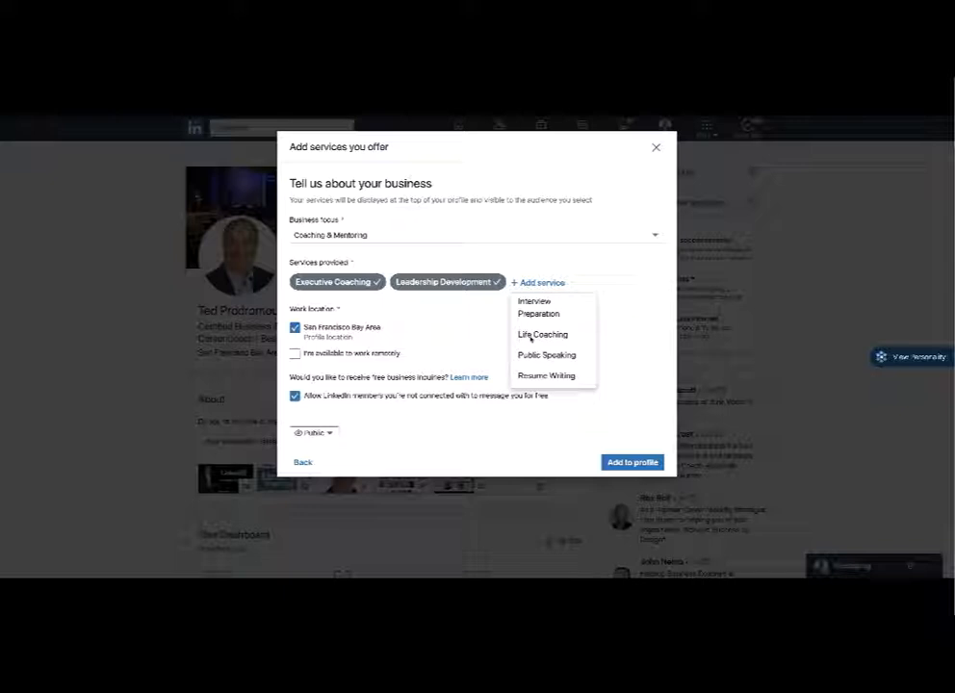
pyautogui.click(542, 334)
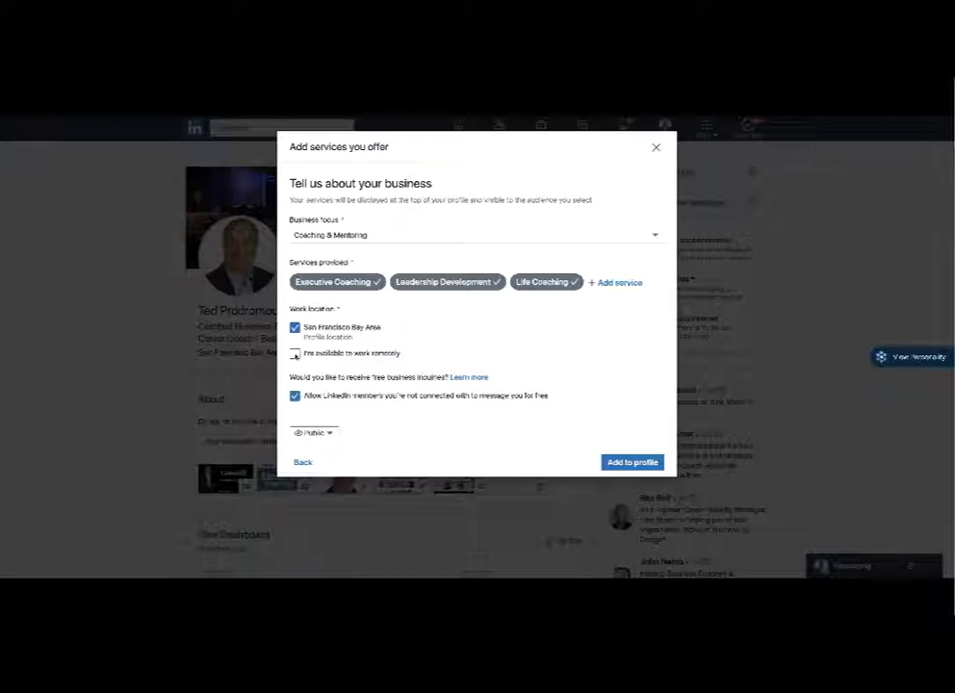
pyautogui.click(295, 353)
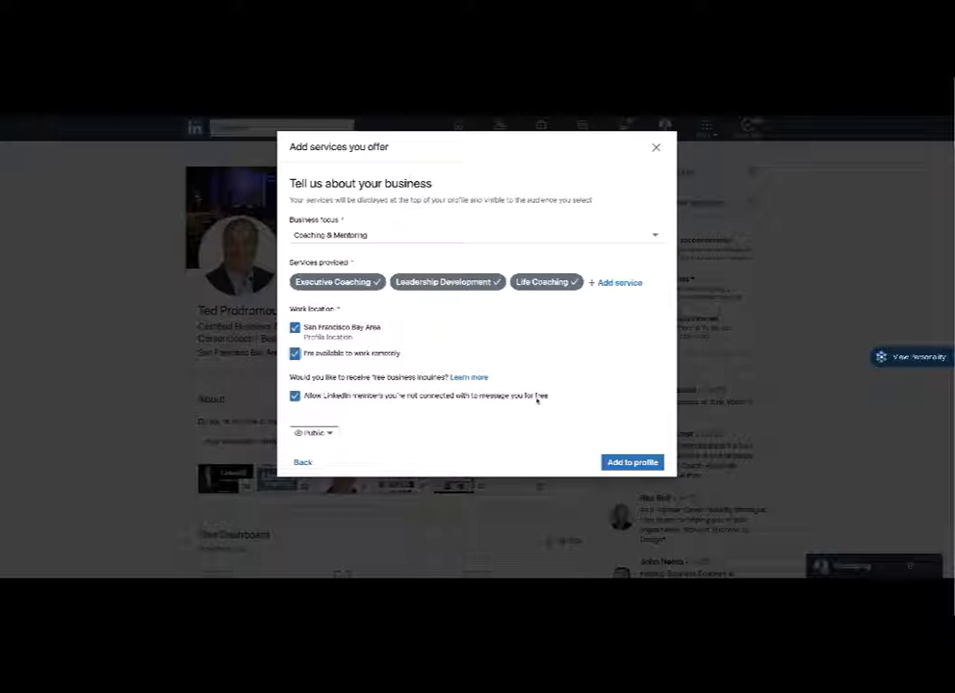
pyautogui.moveTo(645, 228)
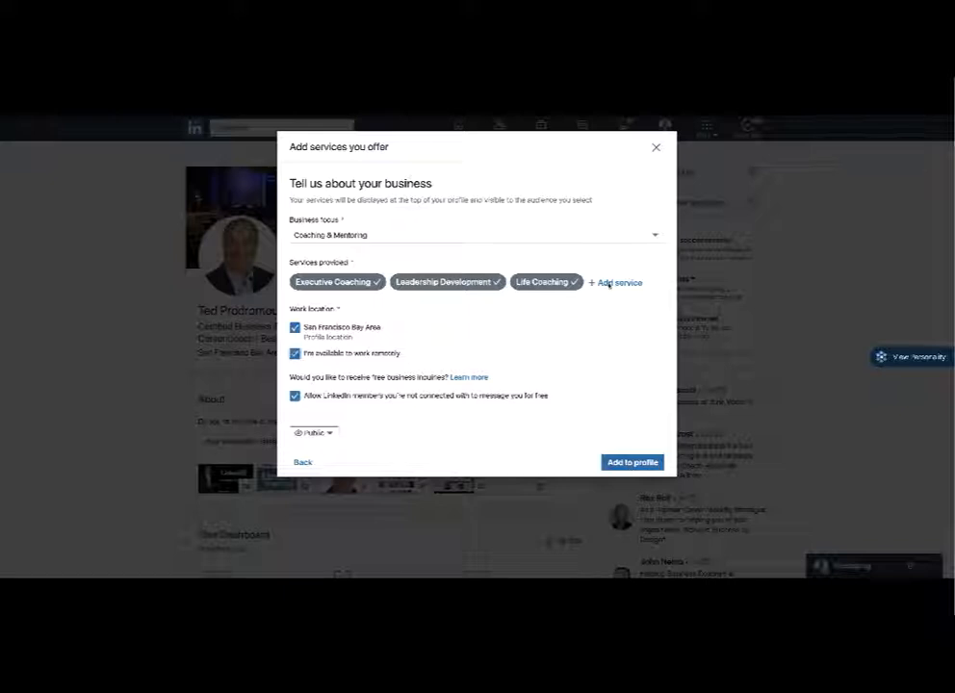
# Add Career Development Coaching and Public Speaking as services, reaching five selected
pyautogui.click(615, 282)
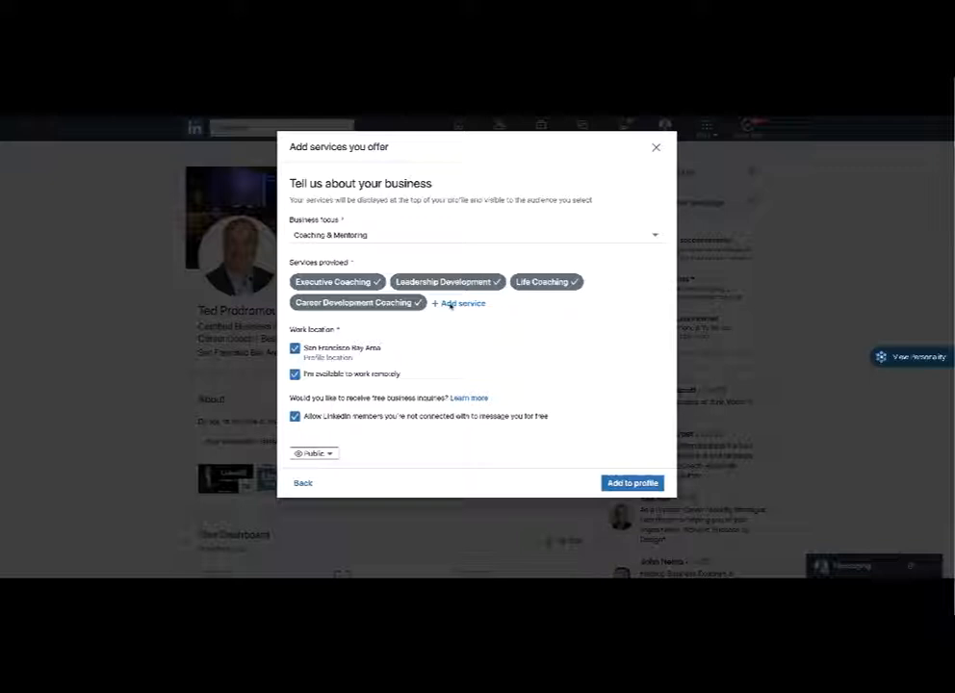
pyautogui.click(463, 303)
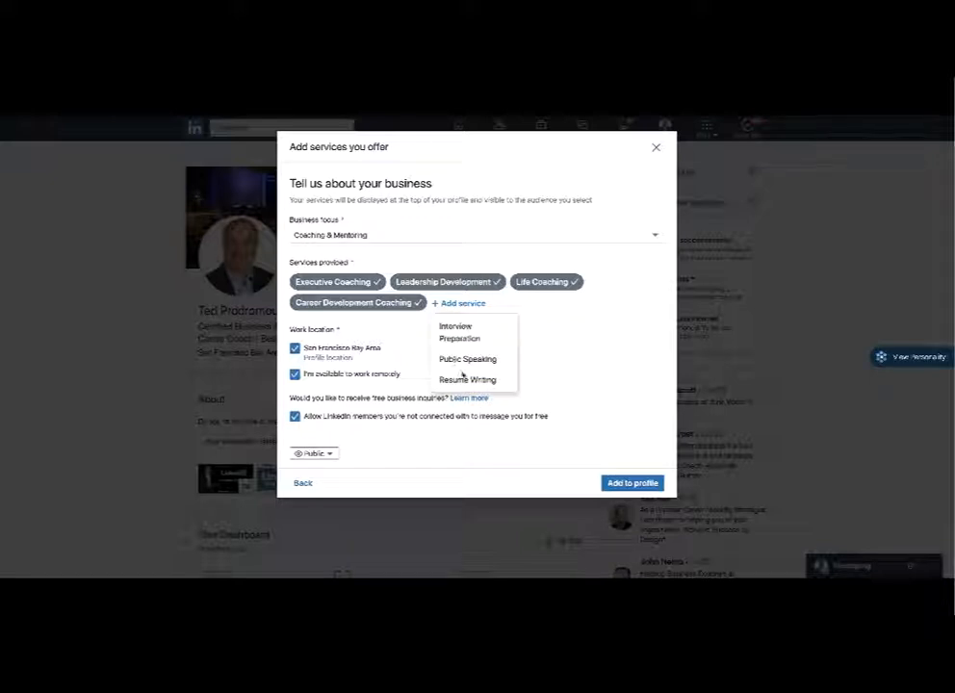
pyautogui.click(467, 358)
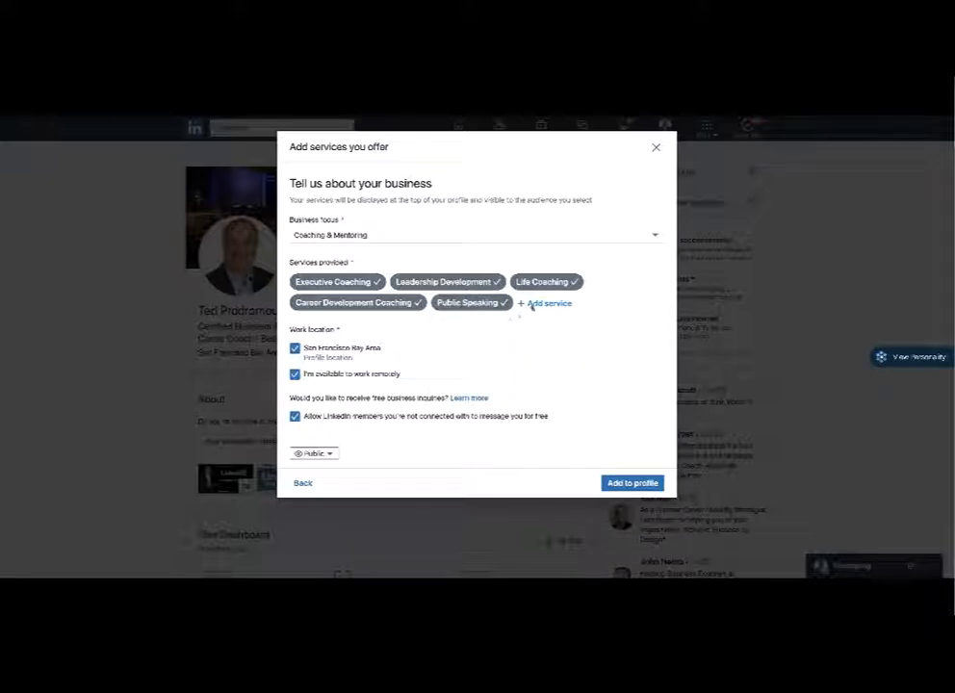
pyautogui.click(543, 303)
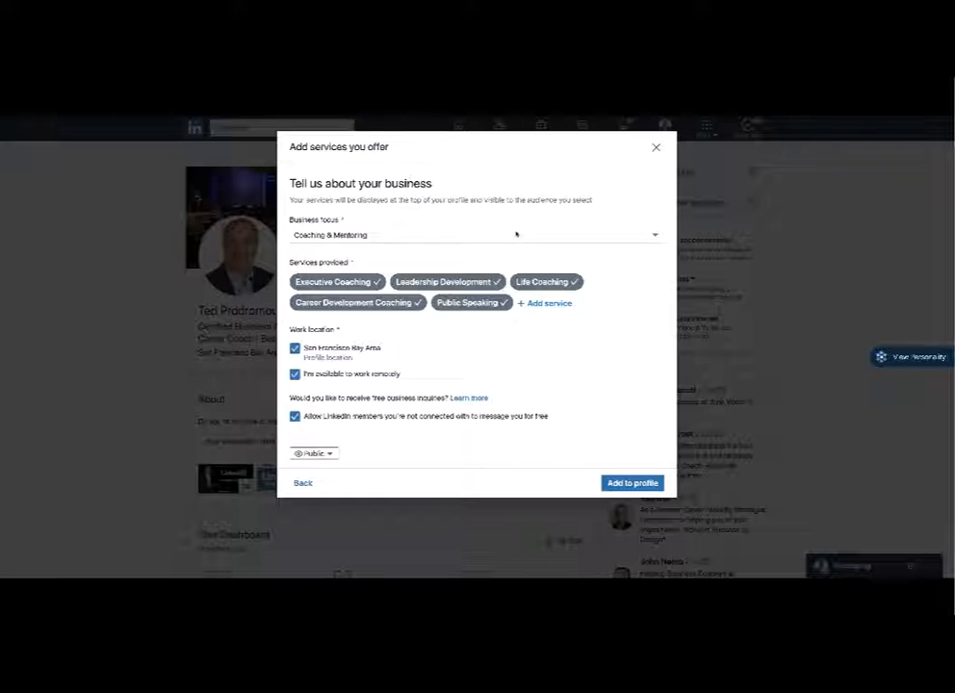
pyautogui.click(653, 235)
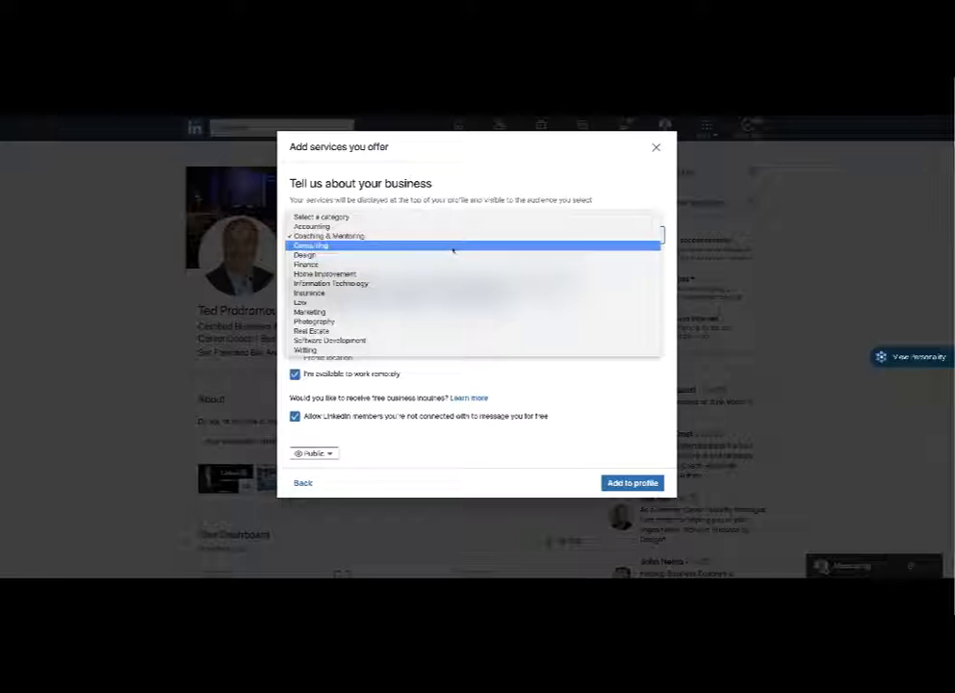
# Switch business focus to Consulting and back to Coaching & Mentoring, clearing the services
pyautogui.click(310, 245)
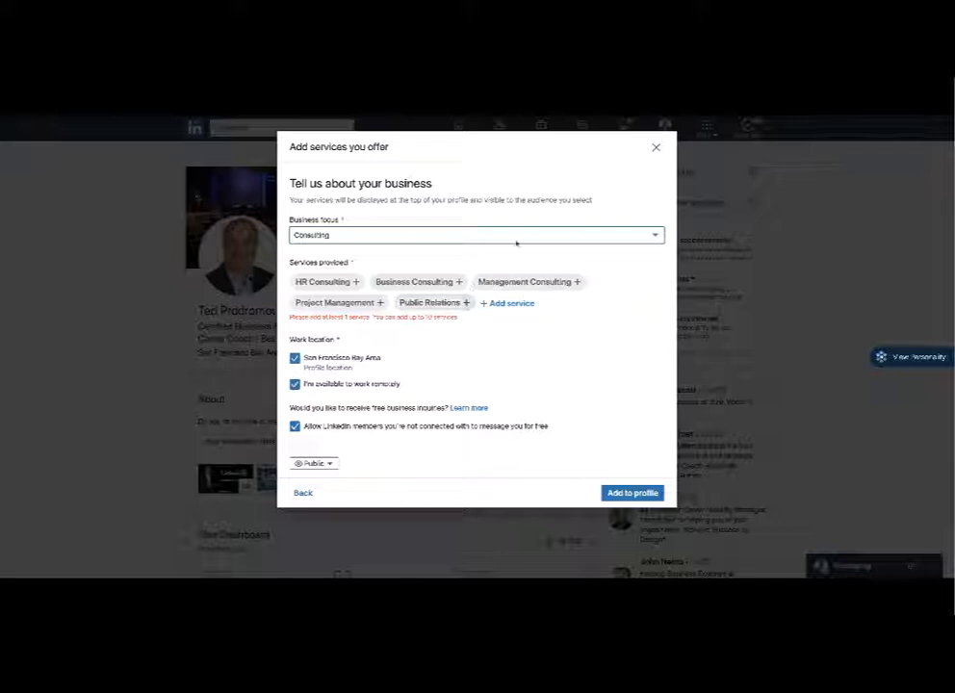
pyautogui.click(655, 234)
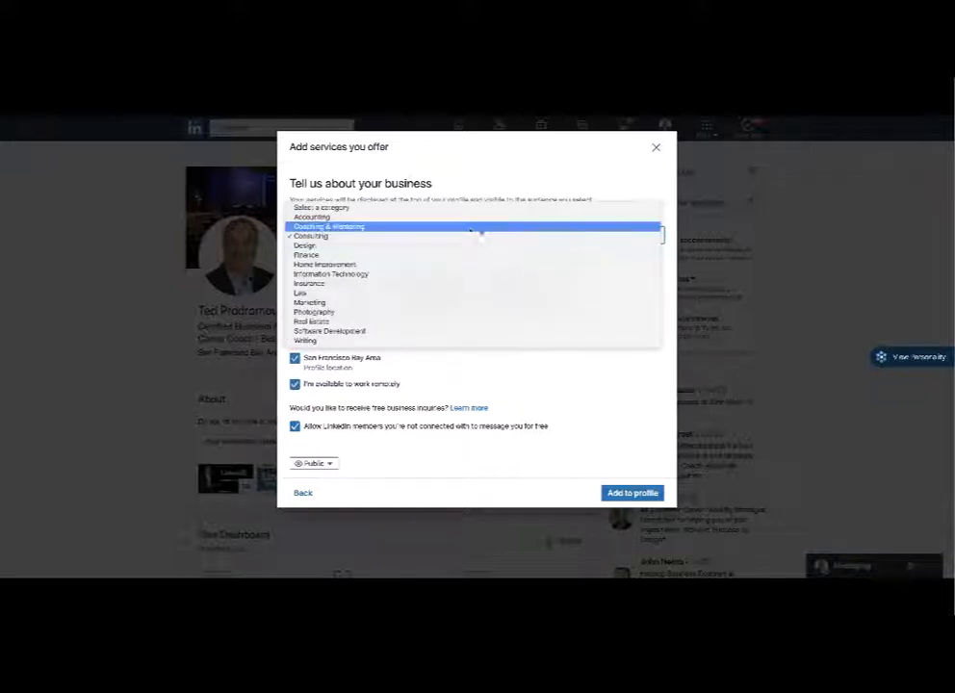
pyautogui.click(330, 227)
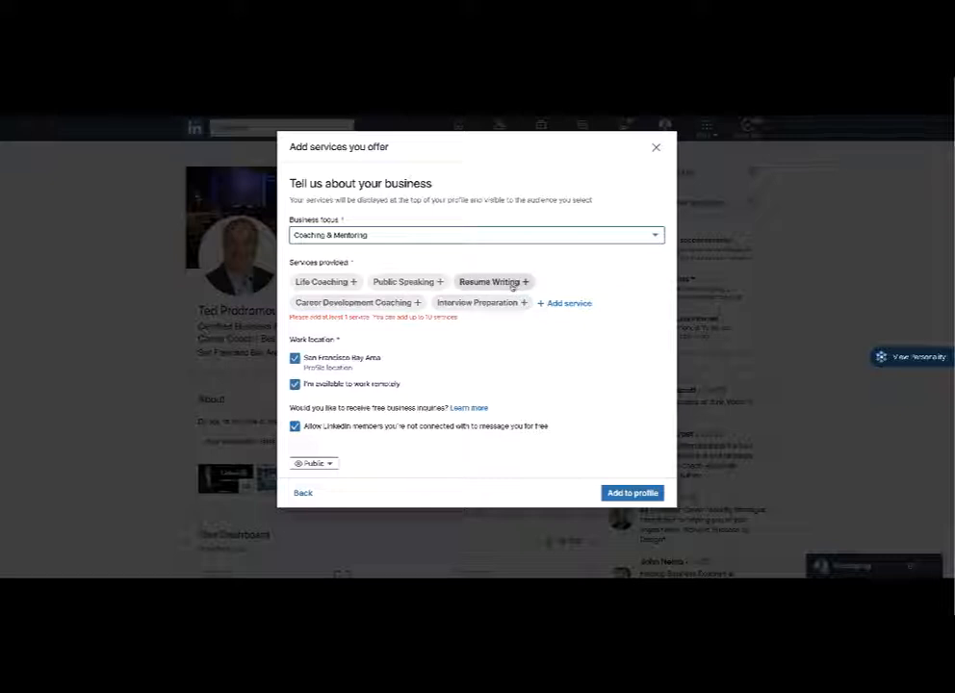
# Select Life Coaching, Interview Preparation and Career Development Coaching chips, deselecting Resume Writing
pyautogui.click(494, 281)
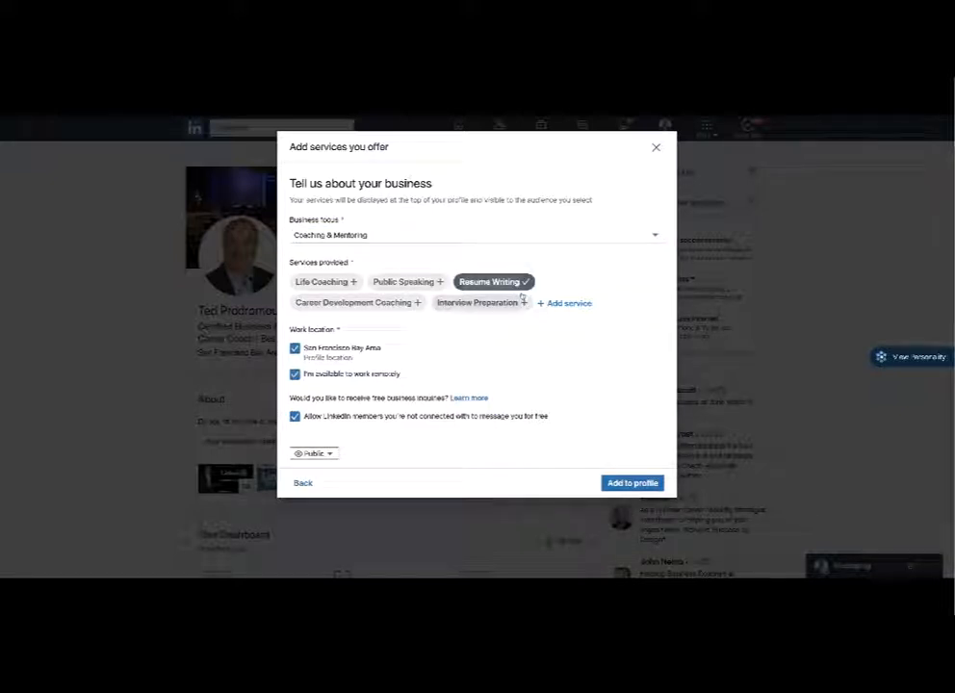
pyautogui.click(475, 303)
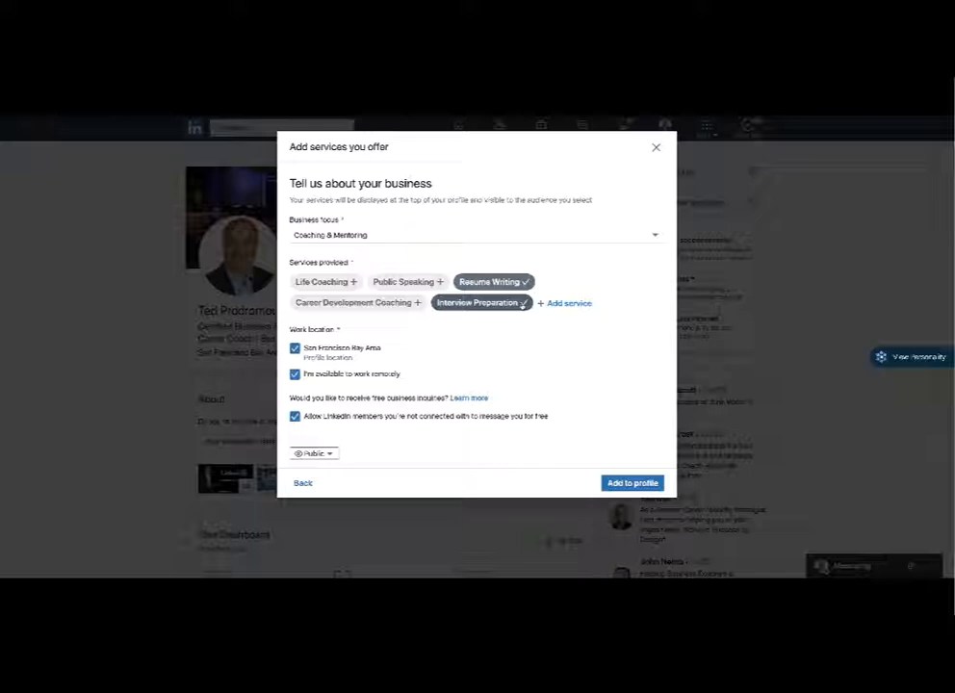
pyautogui.click(475, 302)
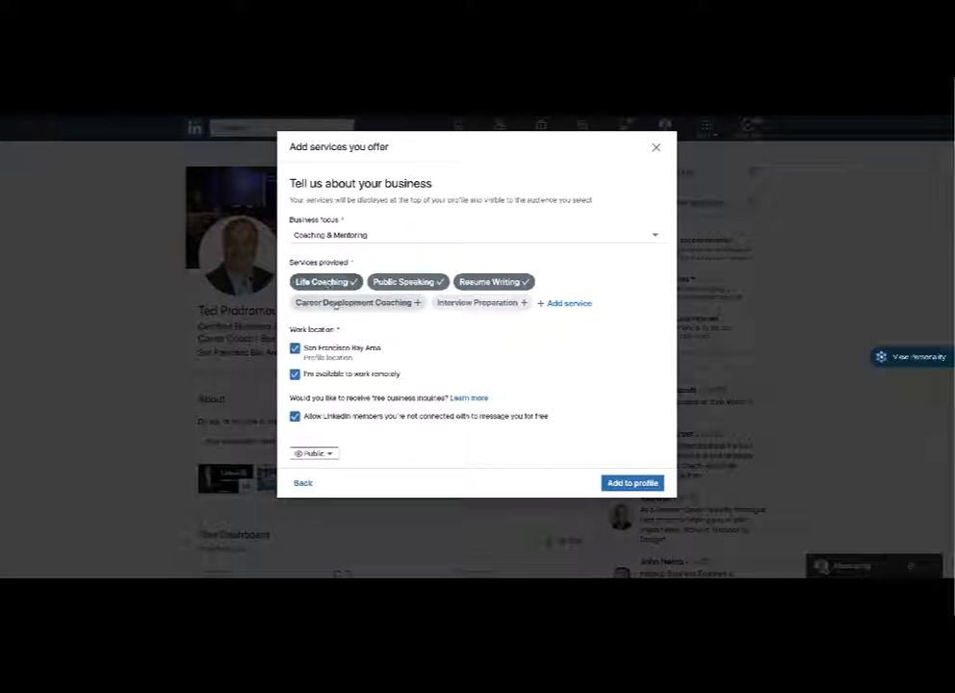
pyautogui.click(356, 302)
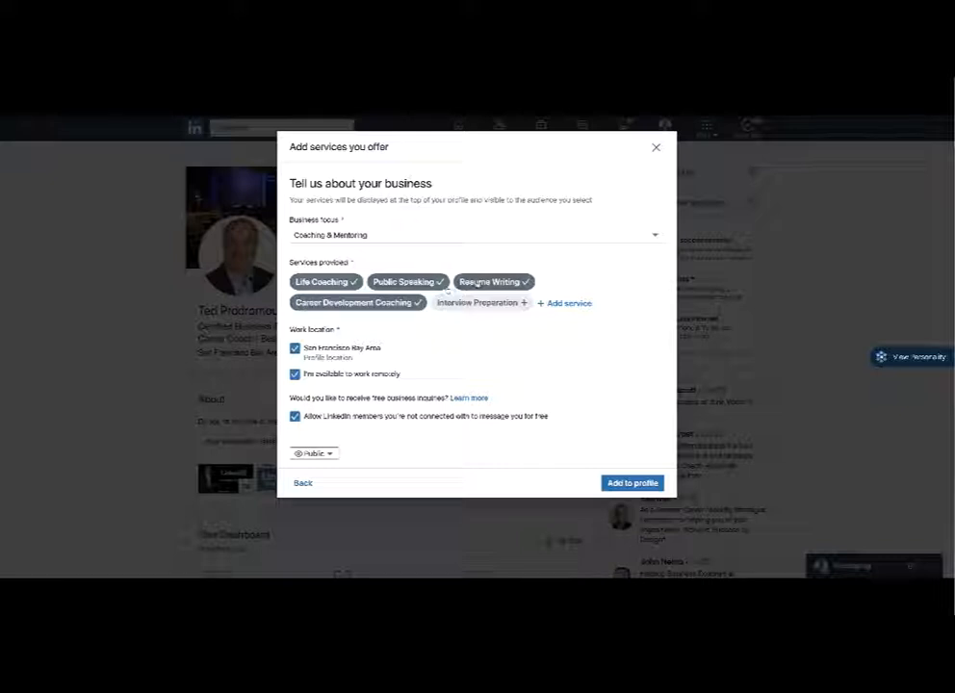
pyautogui.click(489, 281)
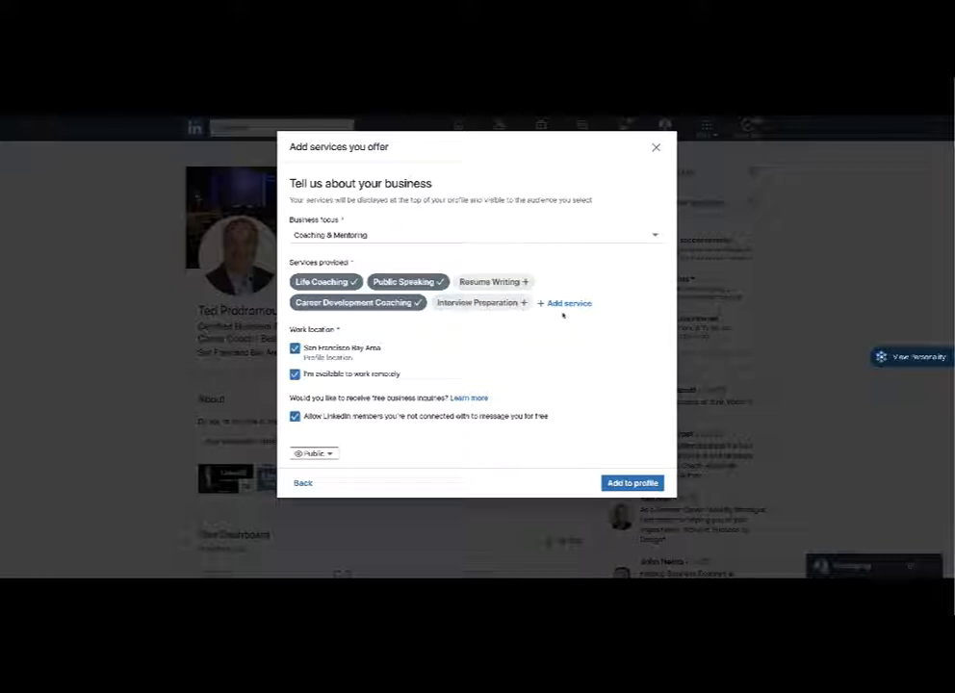
# Add Leadership Development and Executive Coaching from the additional services list
pyautogui.click(569, 303)
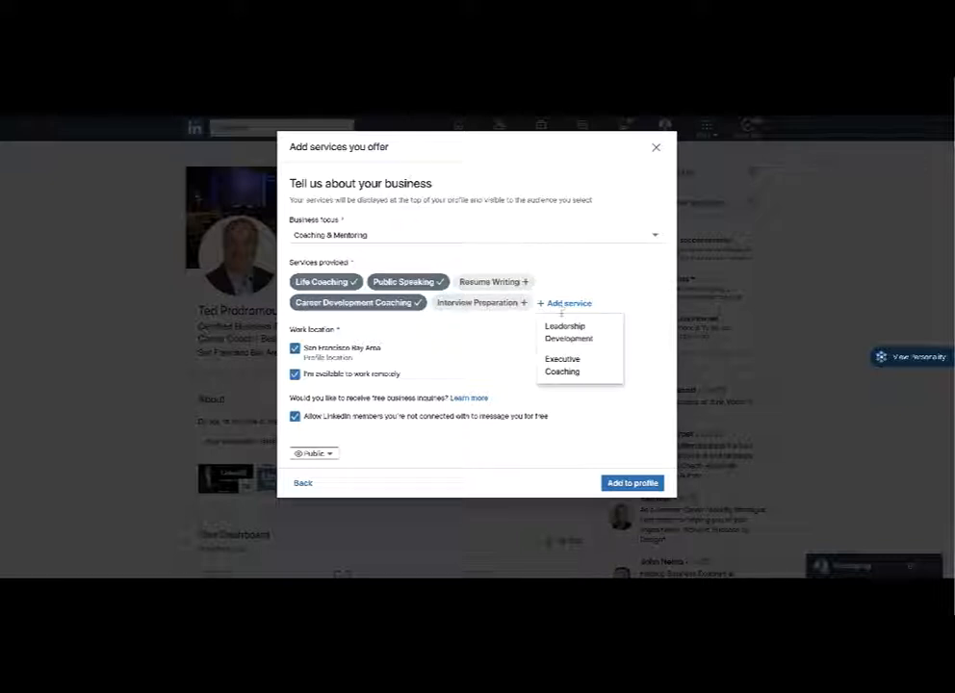
pyautogui.click(568, 332)
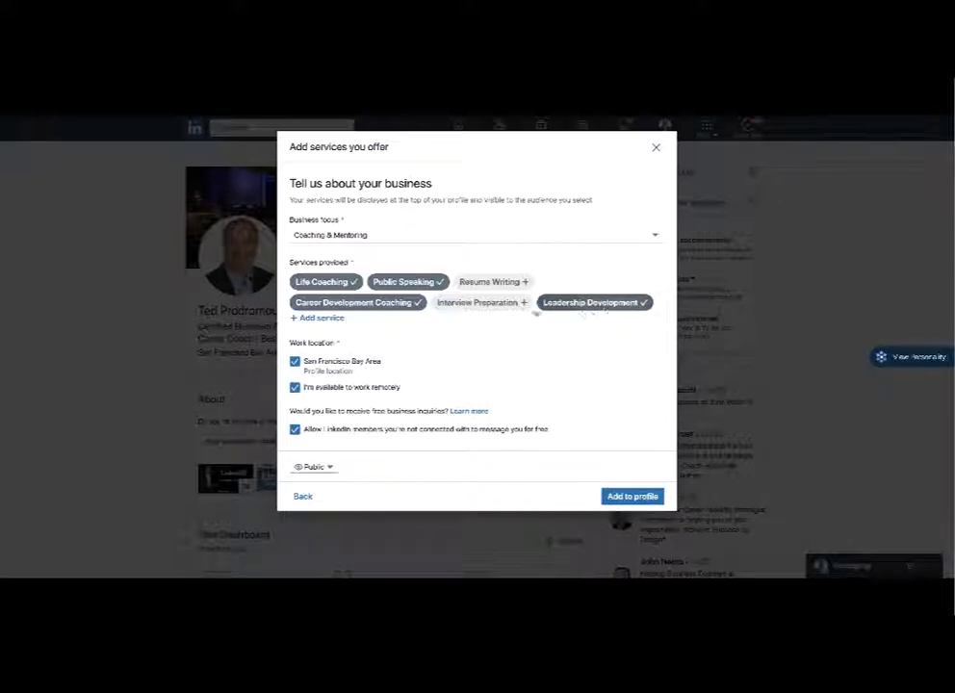
pyautogui.click(317, 317)
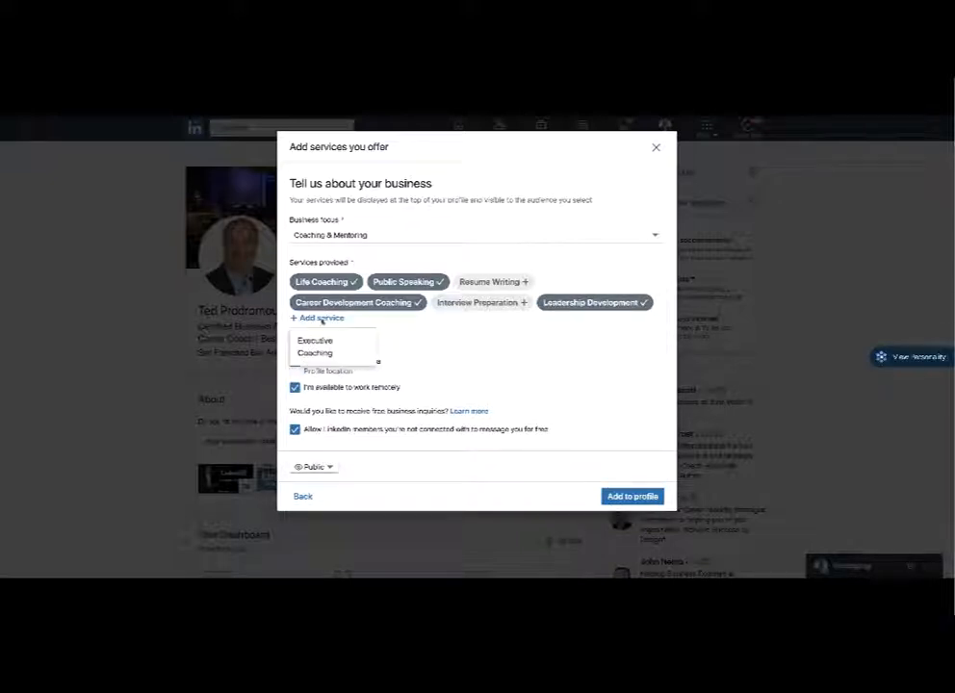
pyautogui.click(314, 346)
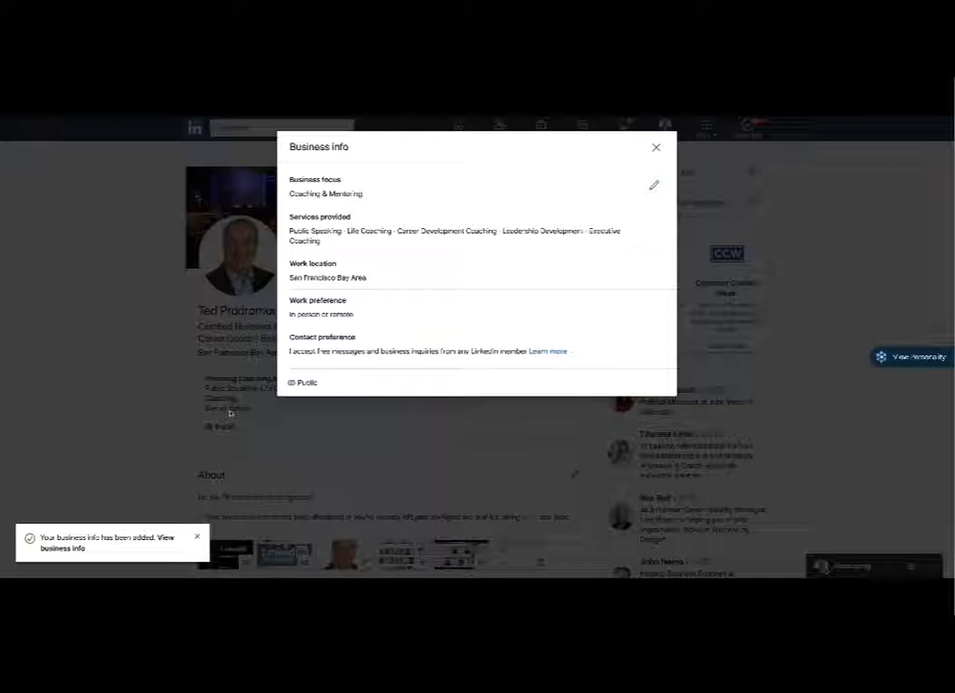
pyautogui.moveTo(562, 307)
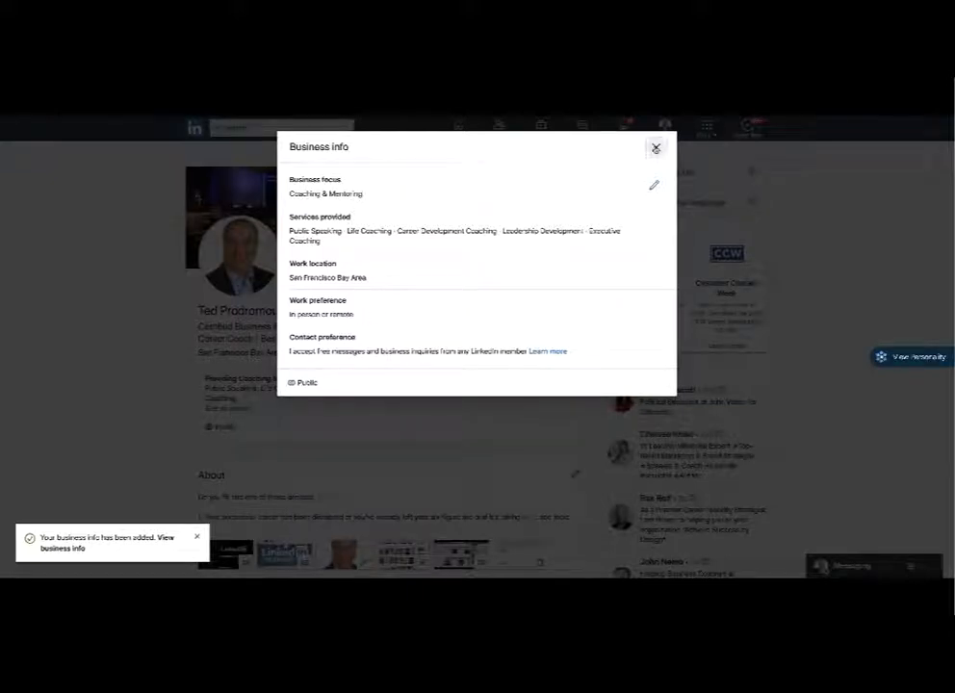
# Close the Business info summary to show the new services section on the profile
pyautogui.click(656, 147)
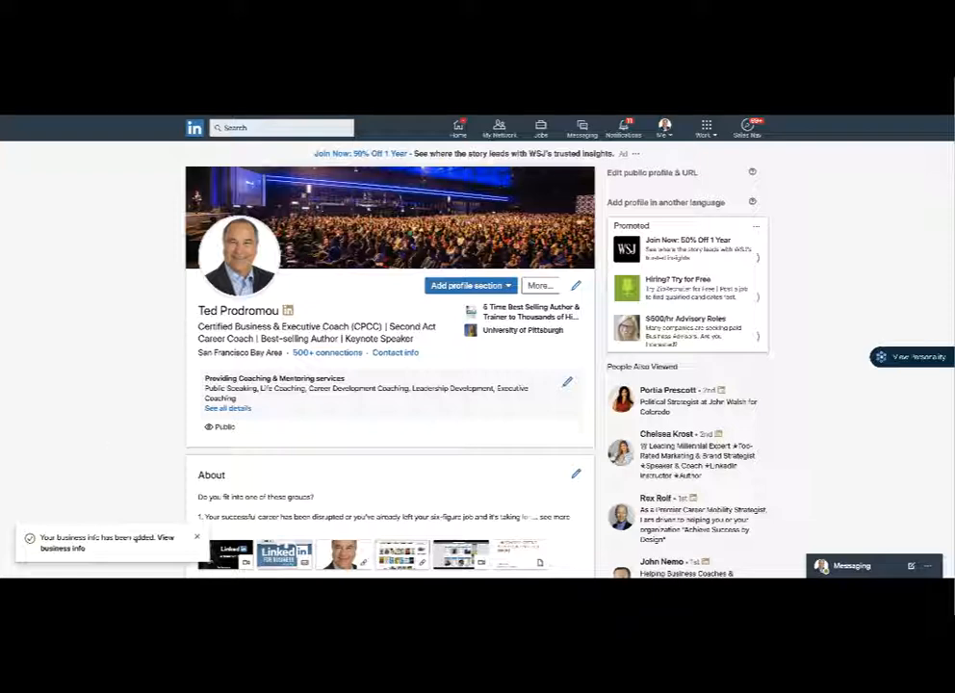